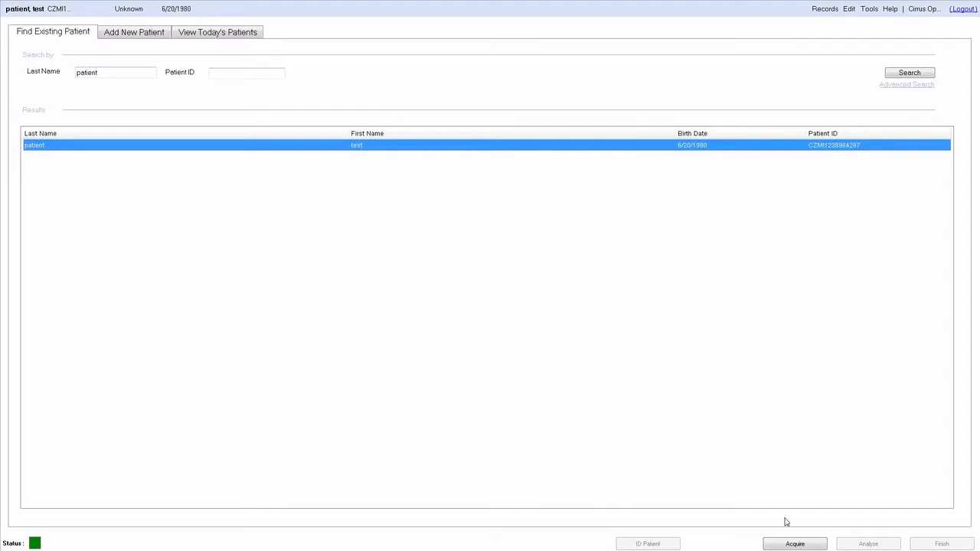
Start acquisition for the selected test patient, loading the live macular cube scan
{"action": "left_click", "coordinate": [794, 543]}
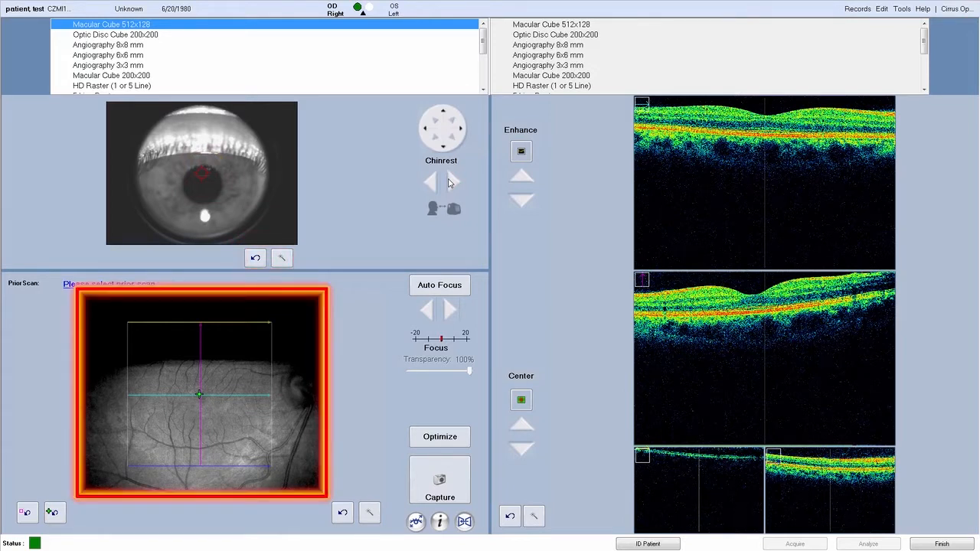
Shift the chinrest position twice to align the right eye in the iris camera
{"action": "left_click", "coordinate": [440, 436]}
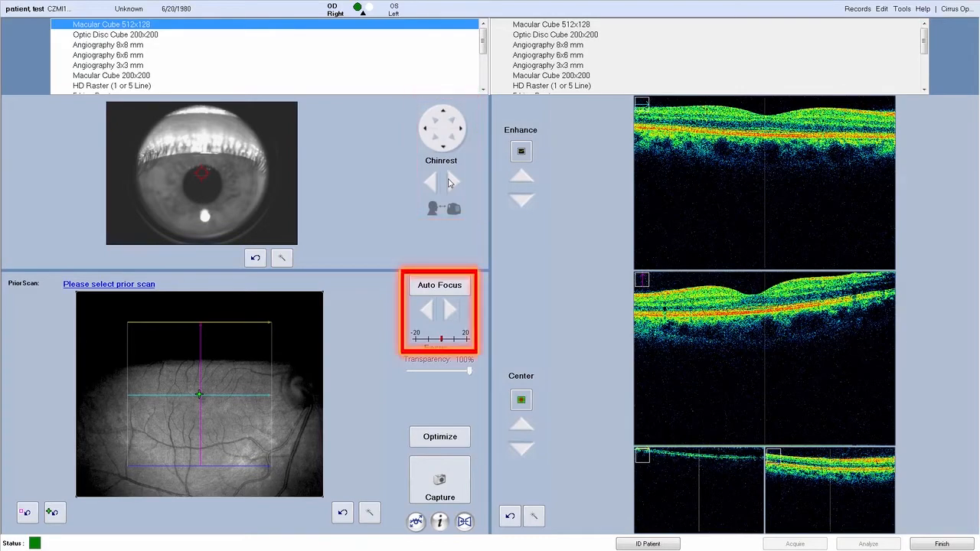
{"action": "left_click", "coordinate": [439, 285]}
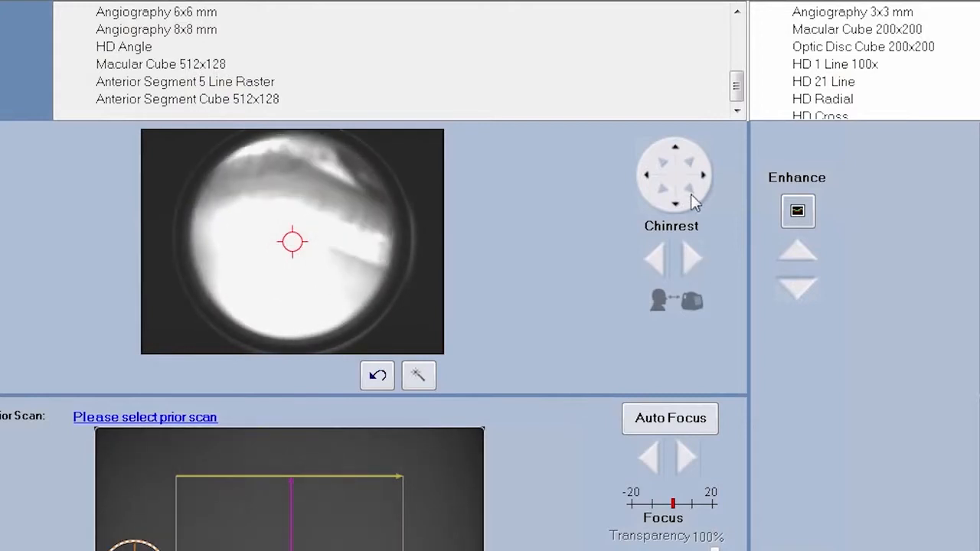
{"action": "mouse_move", "coordinate": [426, 175]}
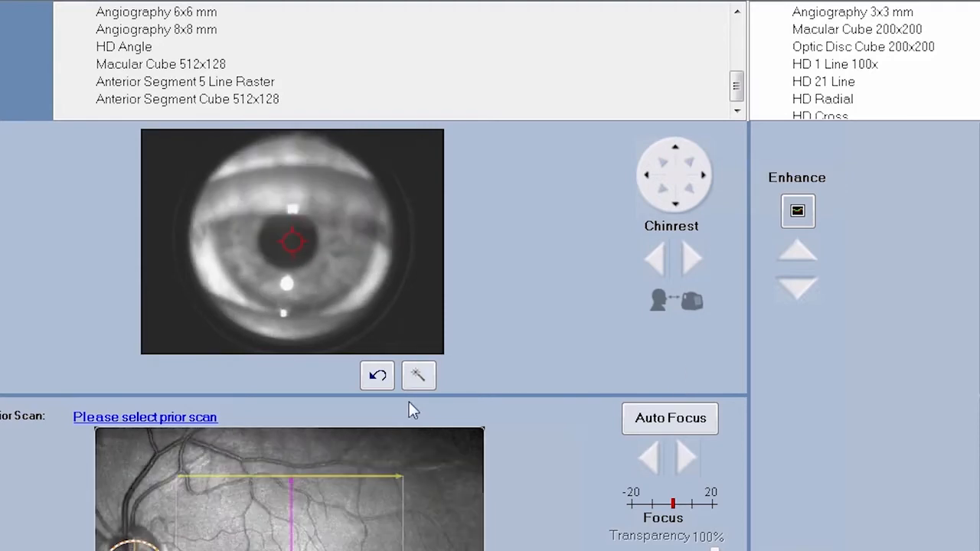
Open the iris image brightness settings from the wand button below the iris view
{"action": "left_click", "coordinate": [418, 375]}
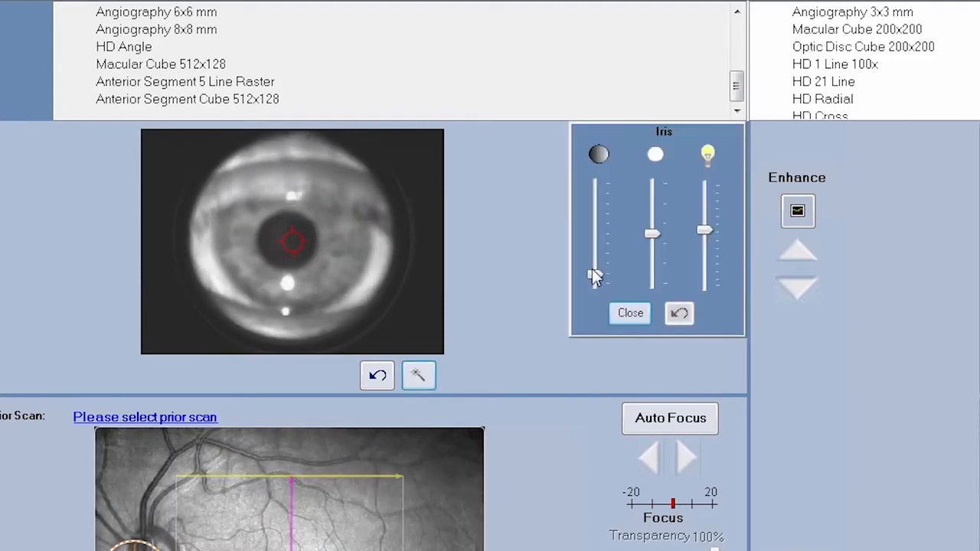
Raise the iris contrast, lower its brightness, and close the Iris panel
{"action": "left_click_drag", "start_coordinate": [599, 275], "coordinate": [598, 241]}
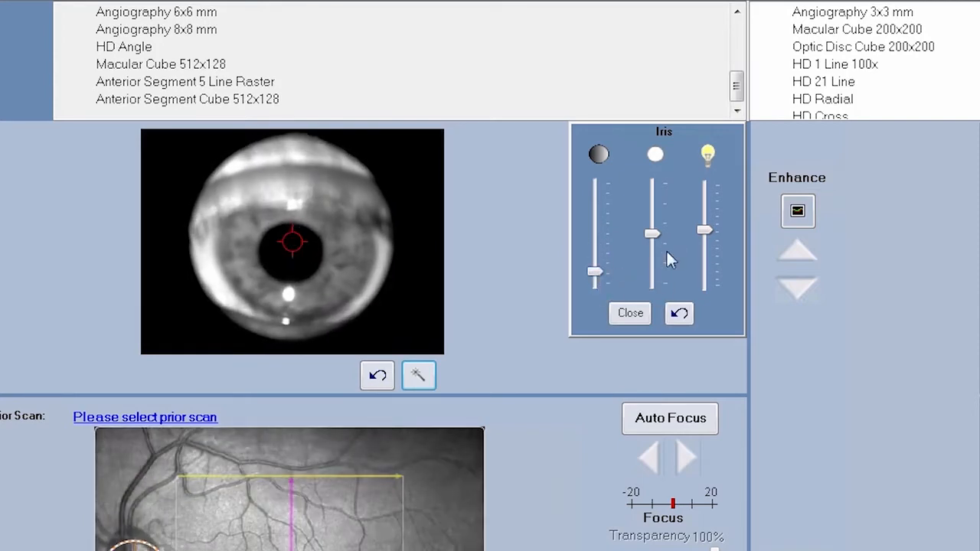
{"action": "left_click_drag", "start_coordinate": [651, 233], "coordinate": [651, 226]}
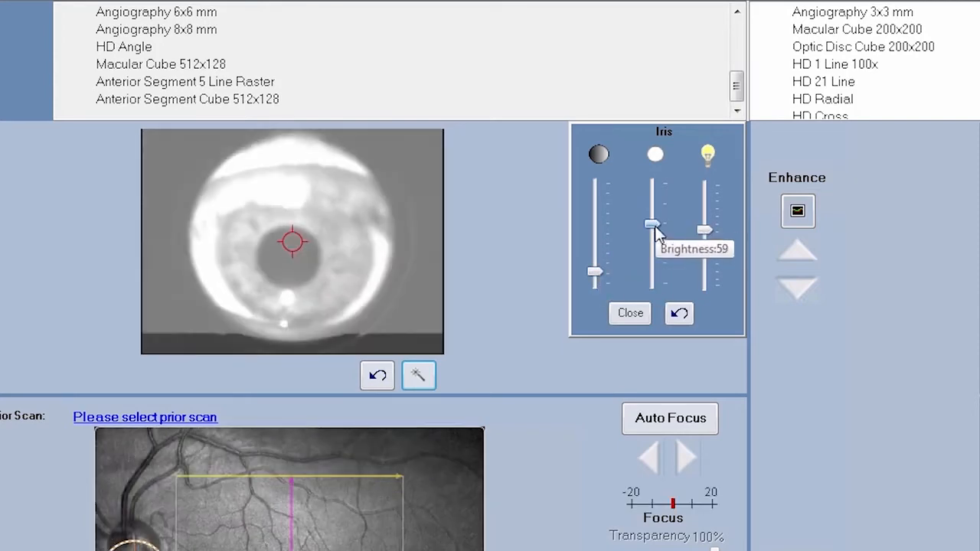
{"action": "left_click_drag", "start_coordinate": [650, 225], "coordinate": [650, 249]}
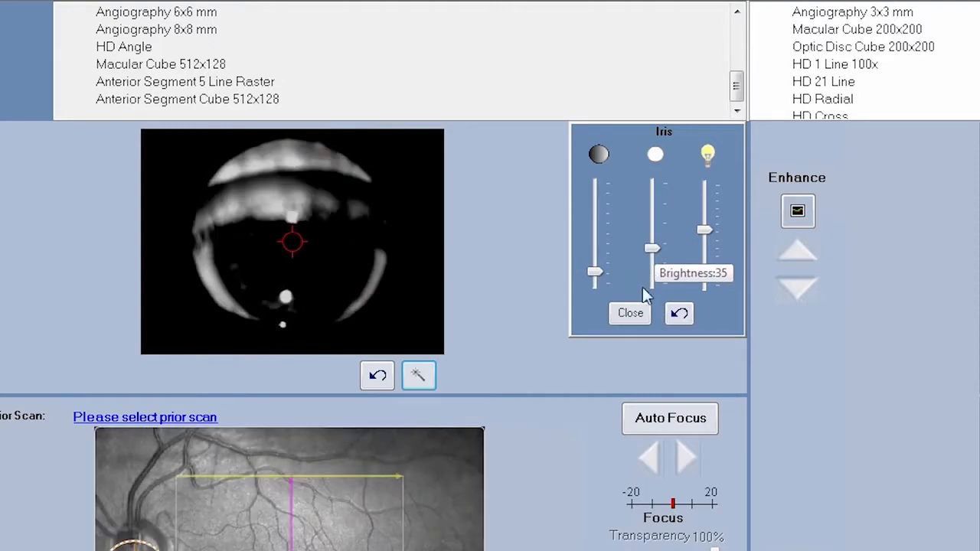
{"action": "left_click", "coordinate": [669, 418]}
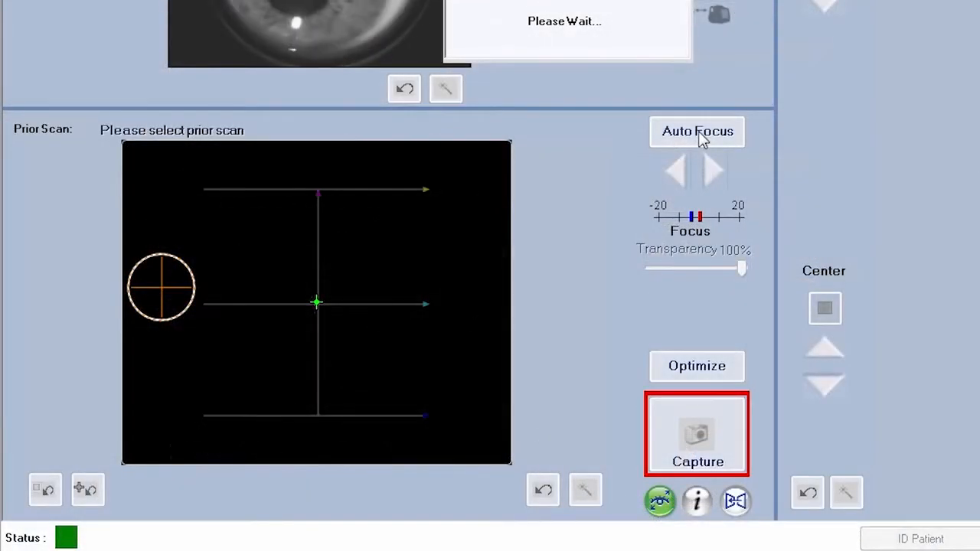
Run Auto Focus five times until the fundus image of the retina is sharp
{"action": "left_click", "coordinate": [696, 131]}
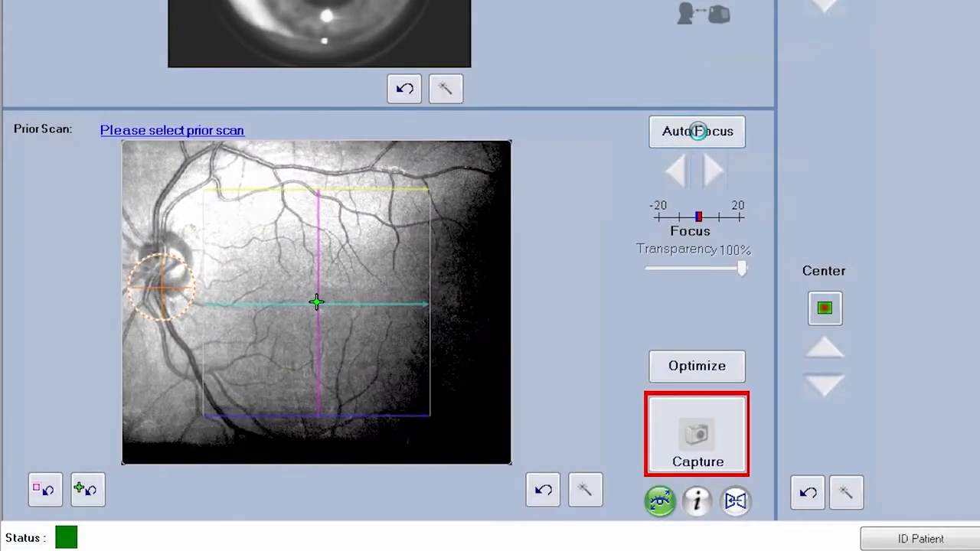
{"action": "left_click", "coordinate": [697, 130]}
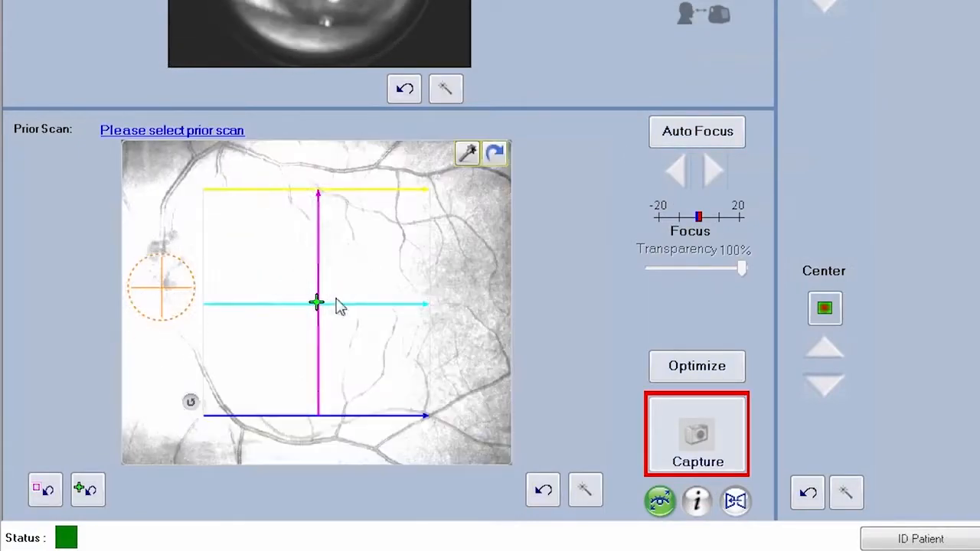
{"action": "left_click", "coordinate": [695, 131]}
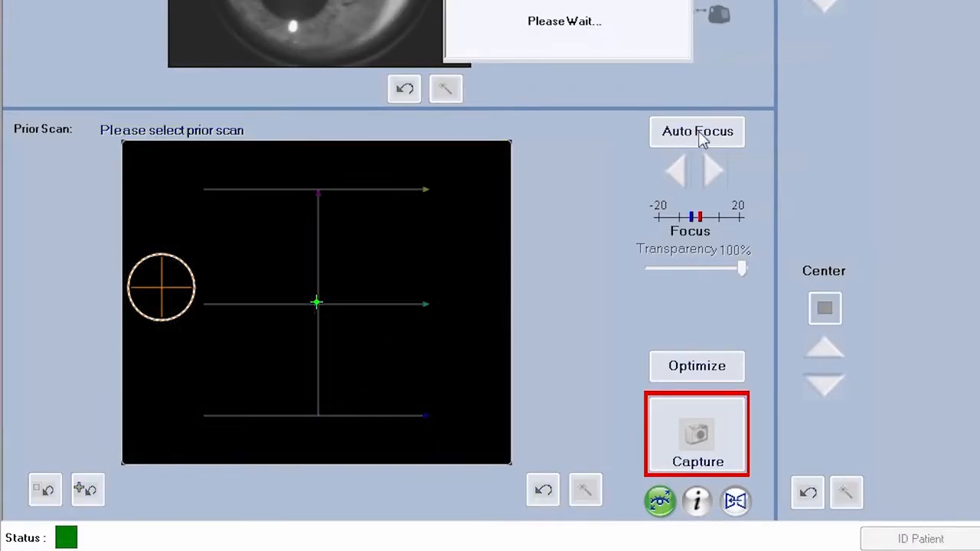
{"action": "left_click", "coordinate": [697, 131]}
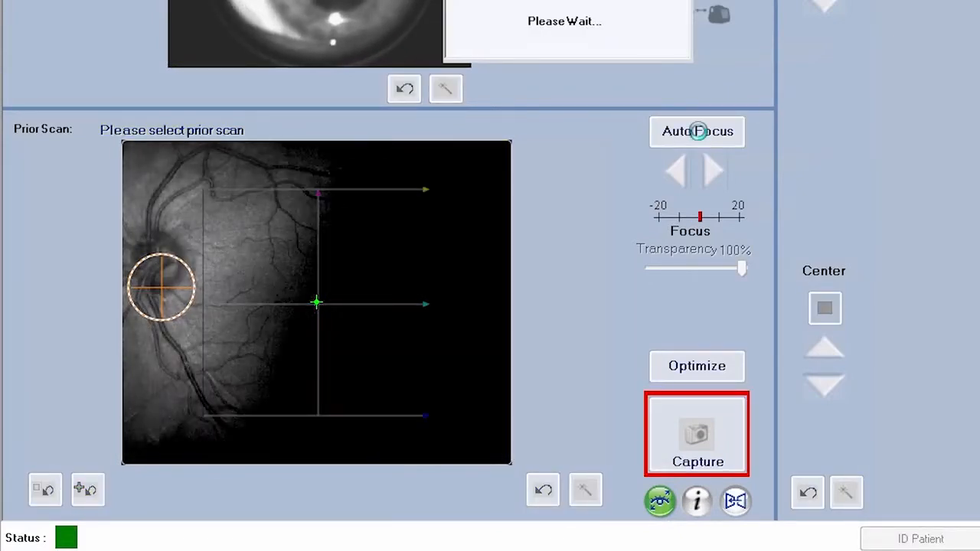
{"action": "left_click", "coordinate": [697, 131]}
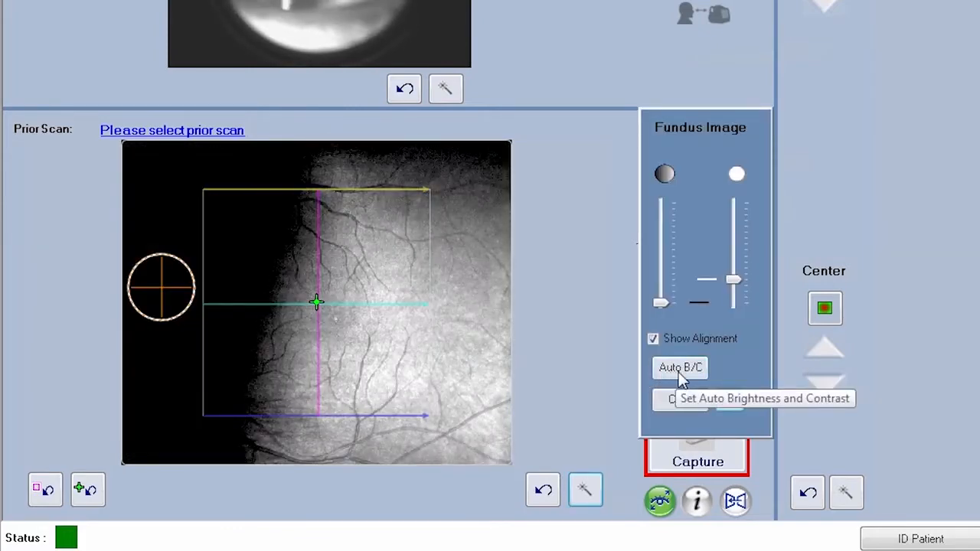
Apply Auto B/C five times to the fundus image, then close its settings
{"action": "left_click", "coordinate": [679, 367]}
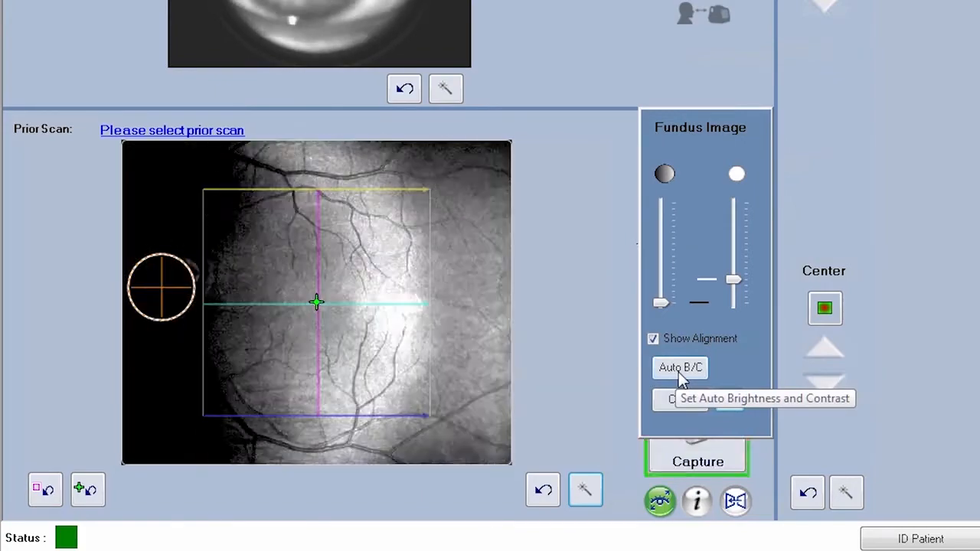
{"action": "left_click", "coordinate": [680, 367]}
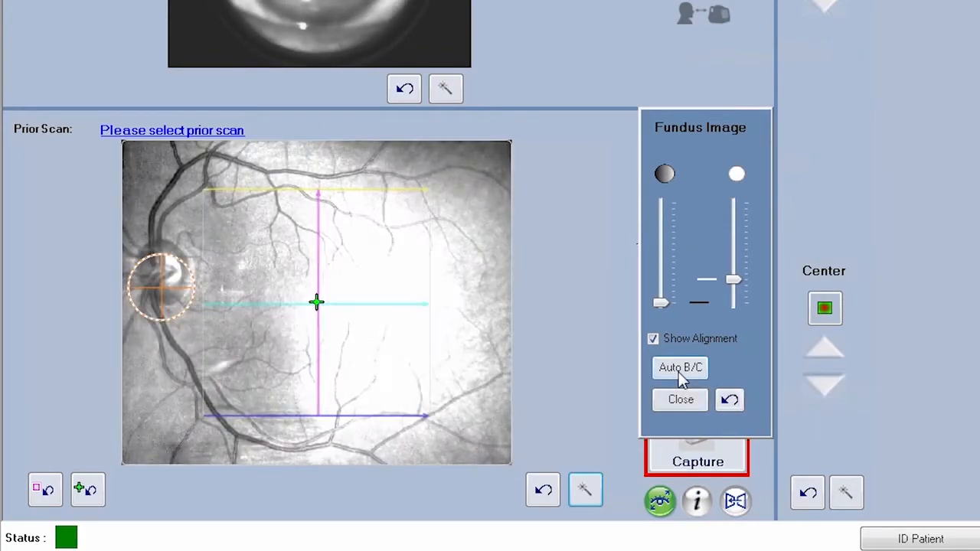
{"action": "left_click", "coordinate": [680, 367]}
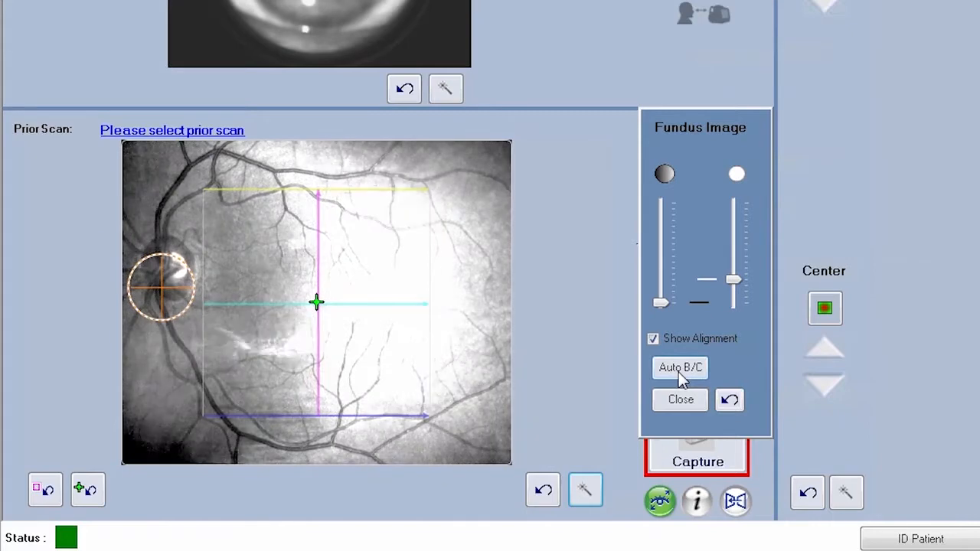
{"action": "left_click", "coordinate": [680, 367]}
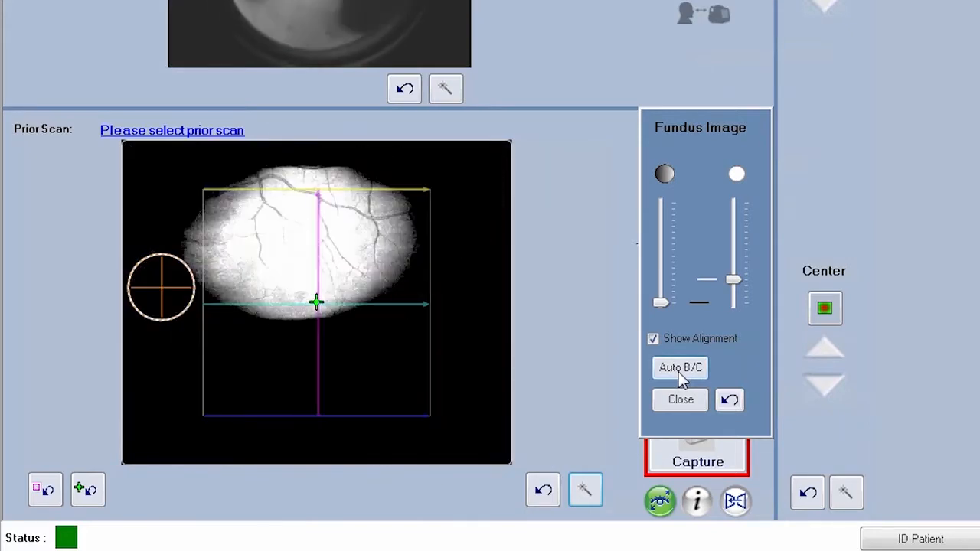
{"action": "left_click", "coordinate": [680, 367]}
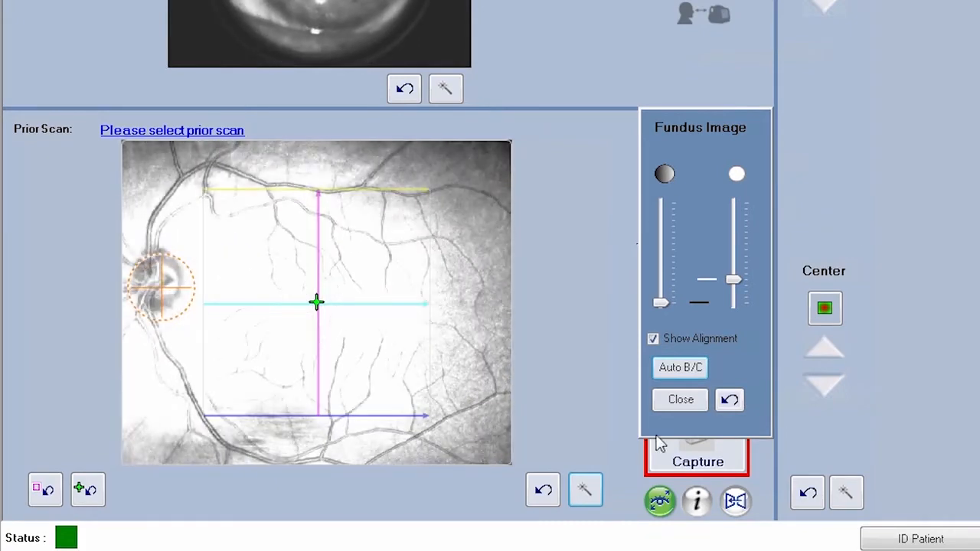
{"action": "left_click", "coordinate": [679, 367]}
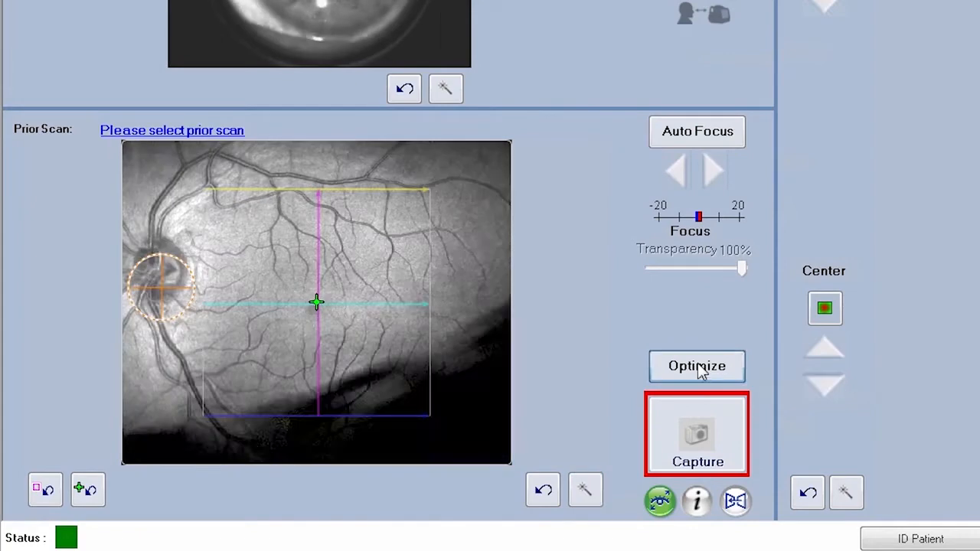
Optimize the OCT signal so the B-scans show the macular layers and foveal dip
{"action": "left_click", "coordinate": [695, 365]}
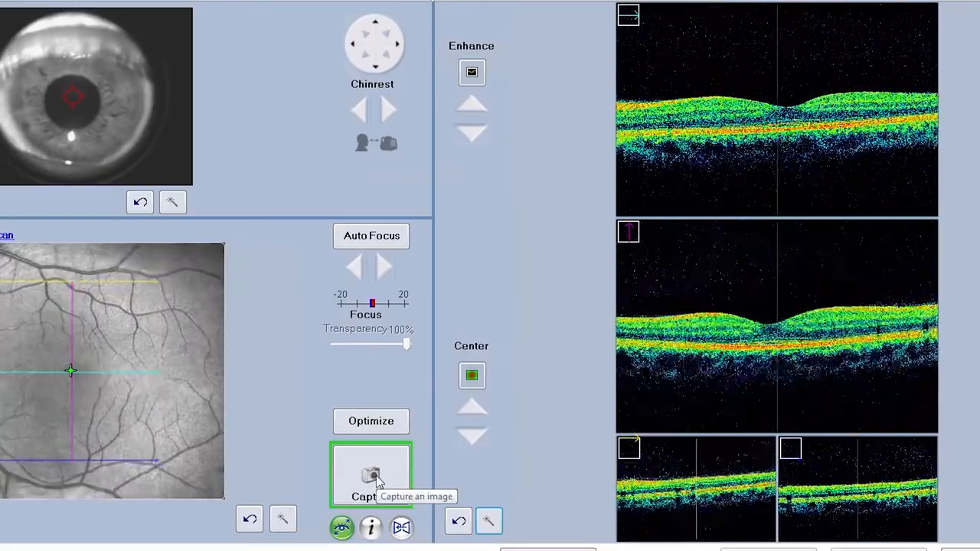
Capture the Macular Cube 512x128 scan with 10/10 signal strength and save it
{"action": "left_click", "coordinate": [371, 475]}
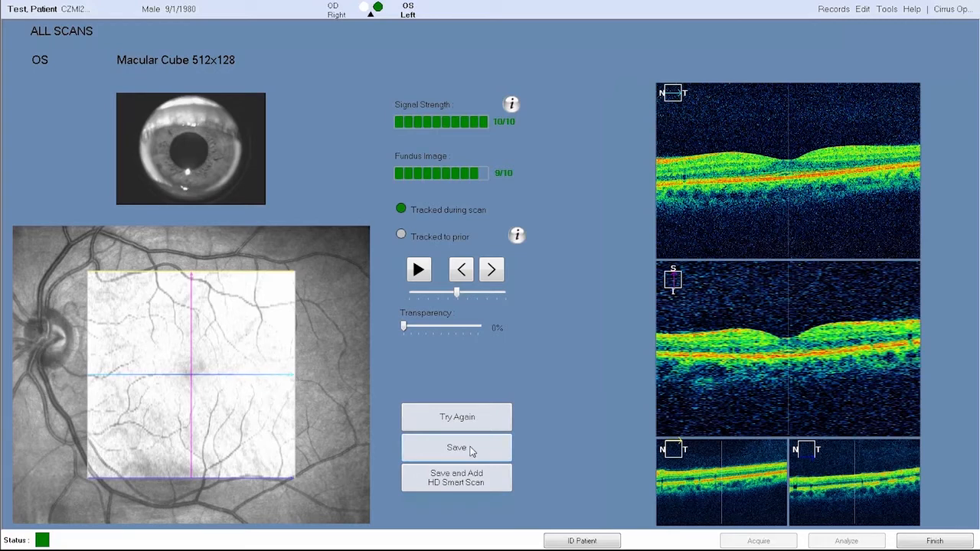
{"action": "left_click", "coordinate": [456, 447]}
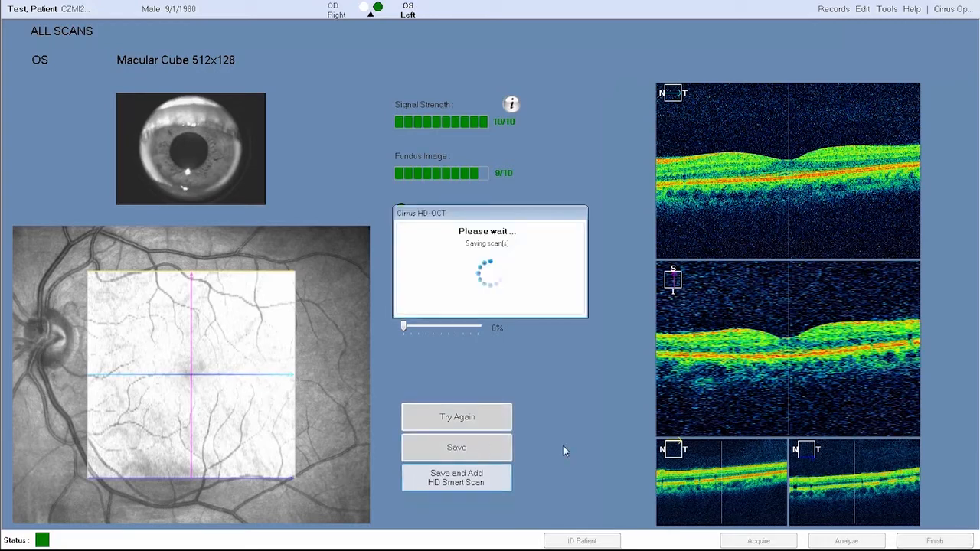